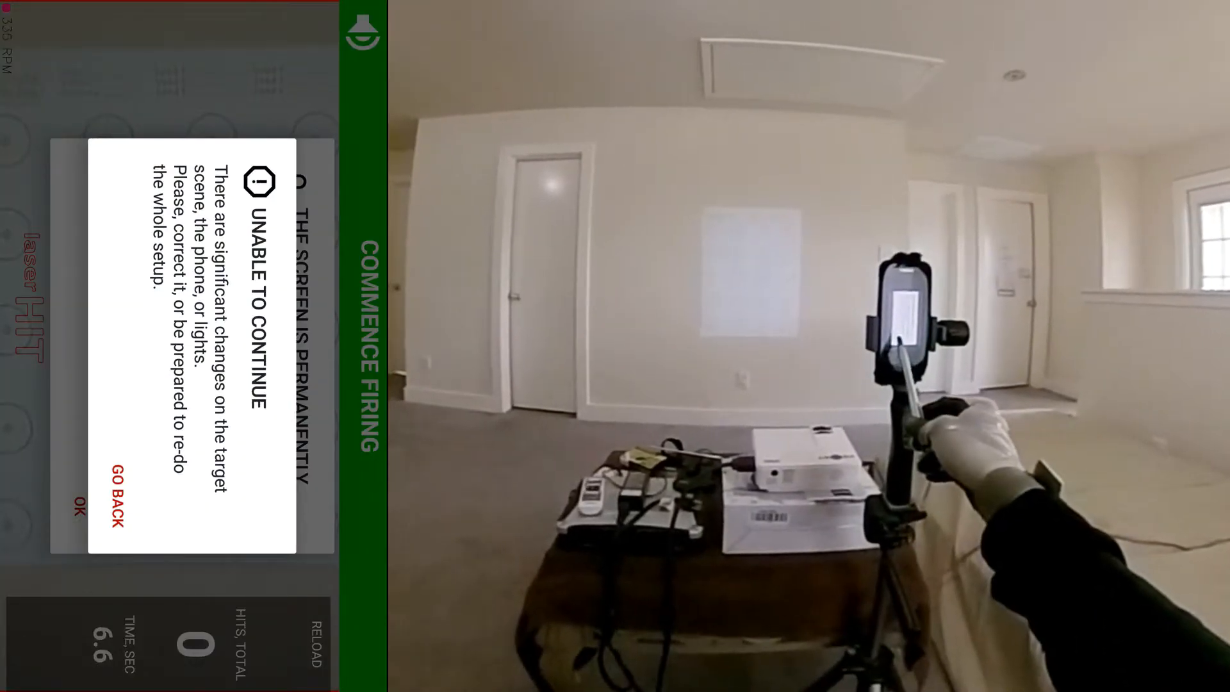
Acknowledge the 'Unable to continue' warning and the 'Screen is permanently locked' notice.
{"action": "left_click", "coordinate": [115, 506]}
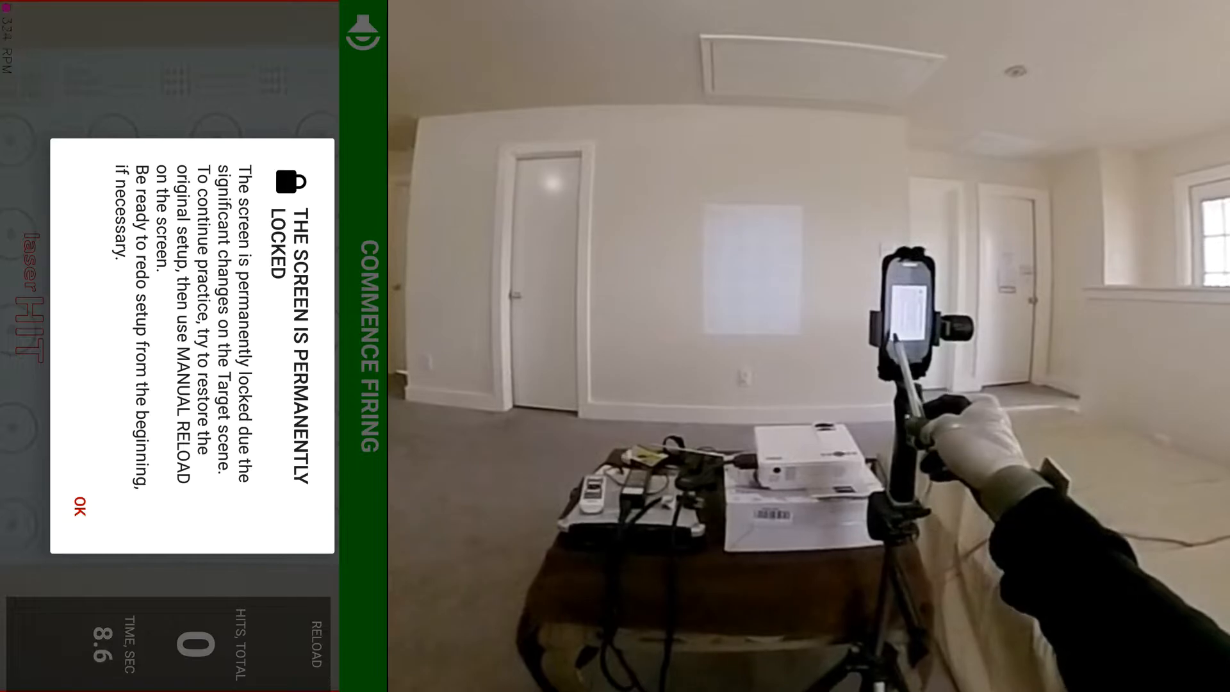
{"action": "left_click", "coordinate": [77, 508]}
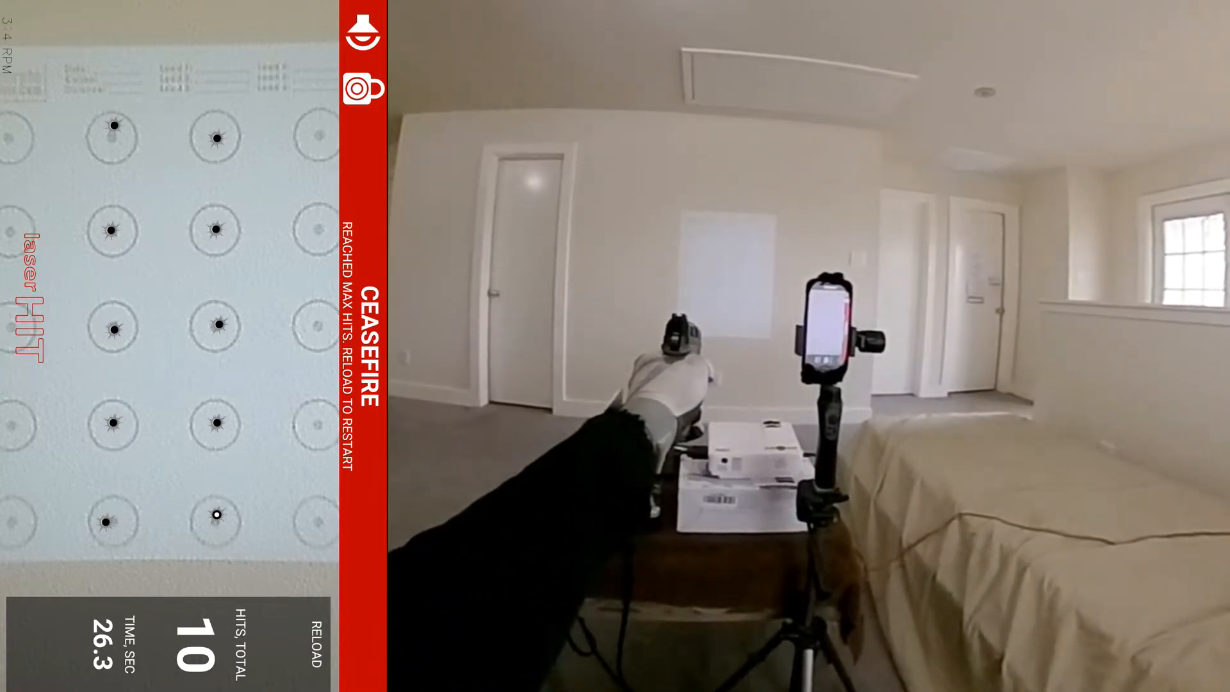
{"action": "left_click", "coordinate": [311, 650]}
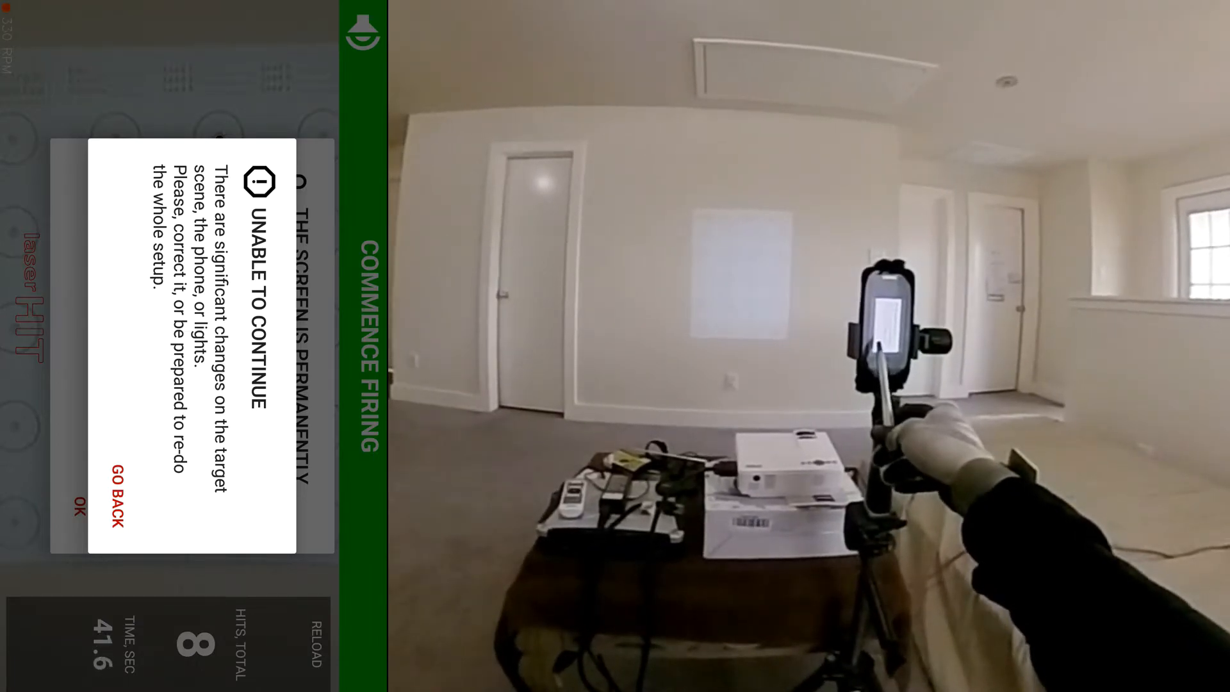
Acknowledge the scene-change 'Unable to continue' warning so the drill ends at 60.0 s with 8 hits.
{"action": "left_click", "coordinate": [75, 503]}
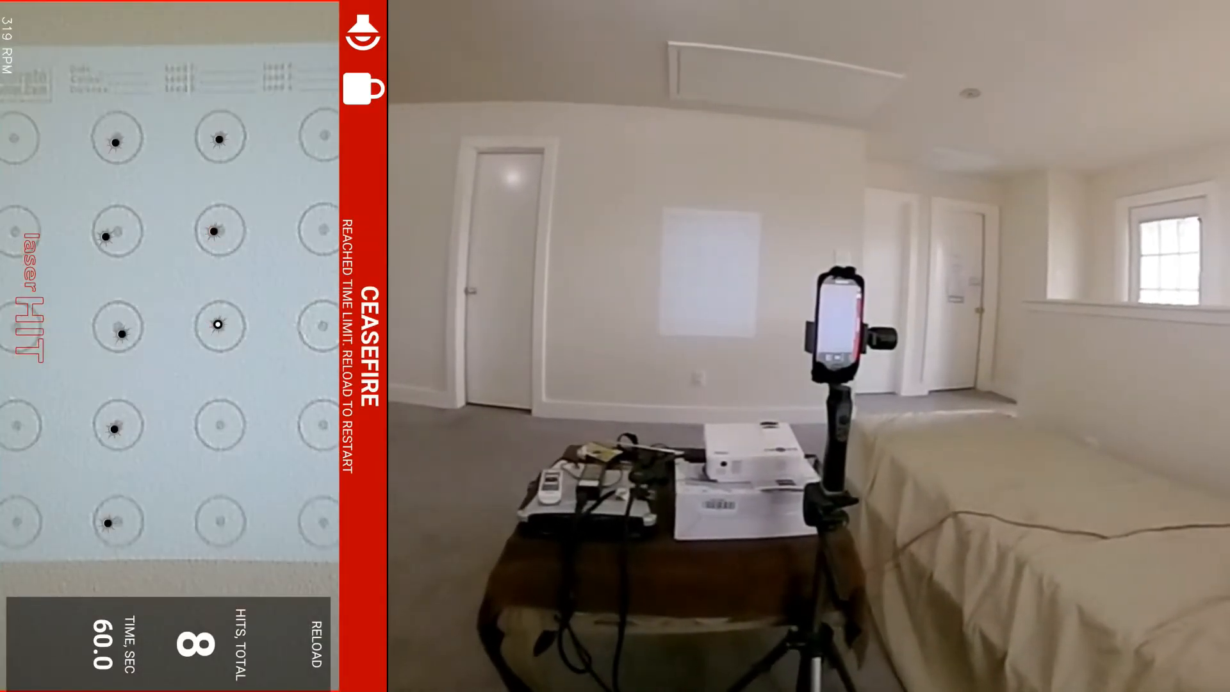
Reload for a drill to 10 hits, then reload again to reset hits to zero and restart the countdown.
{"action": "left_click", "coordinate": [309, 658]}
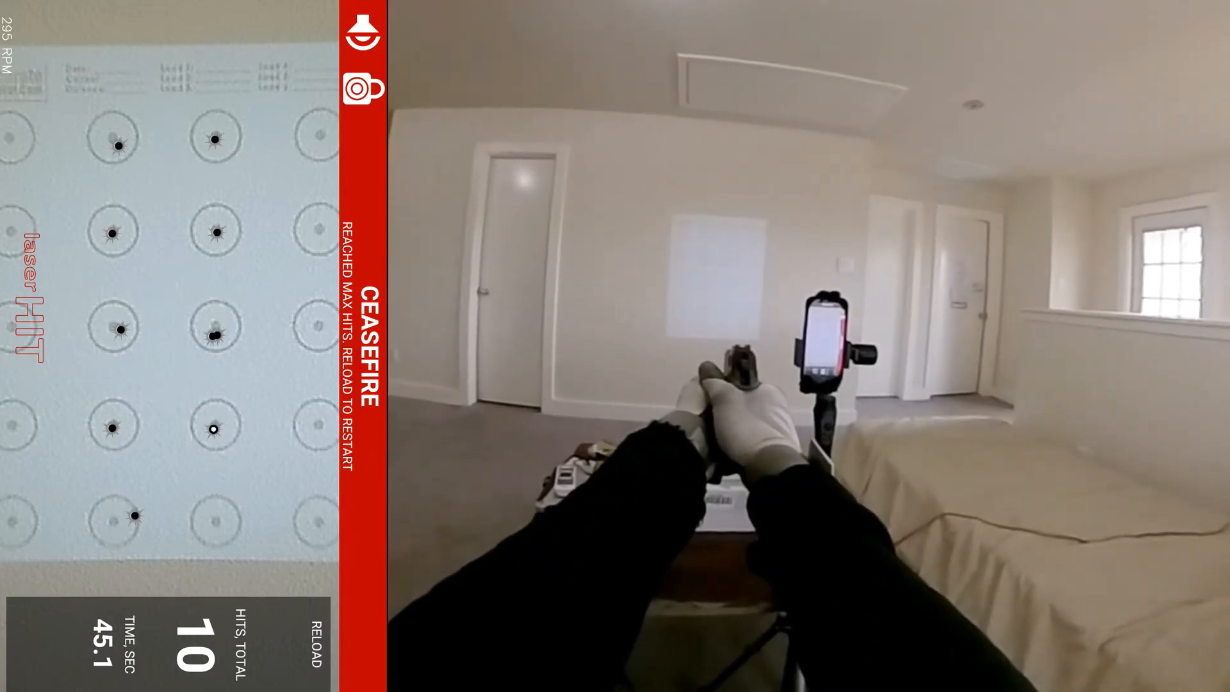
{"action": "left_click", "coordinate": [311, 653]}
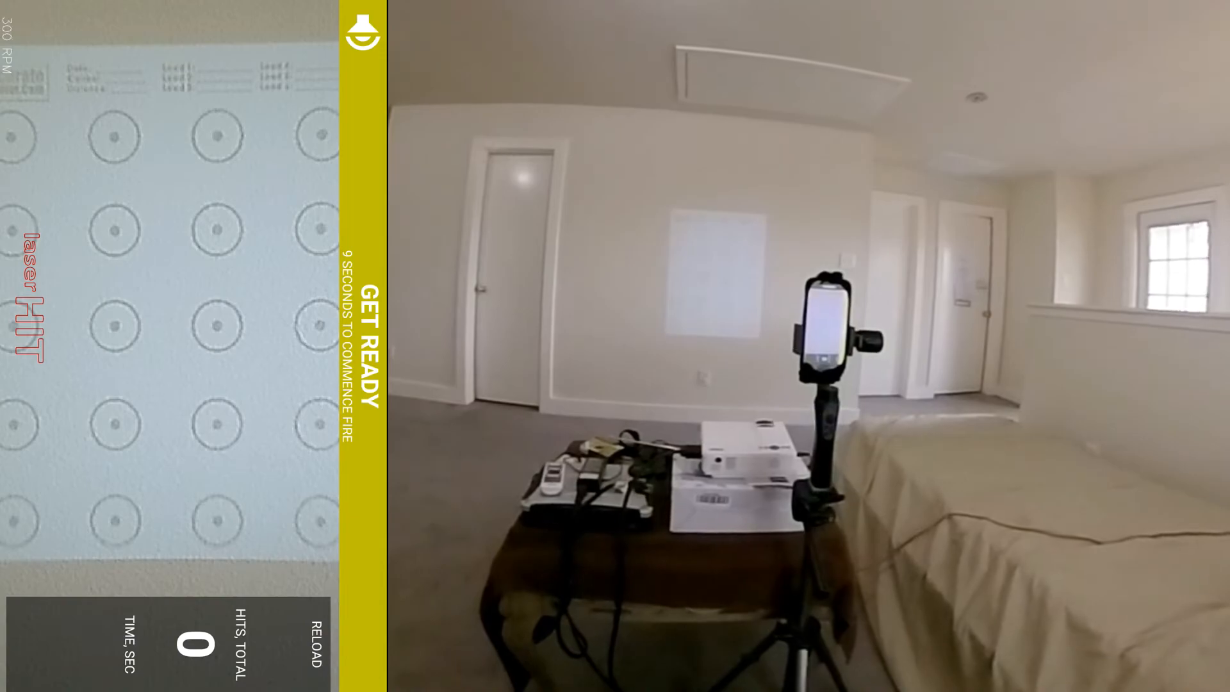